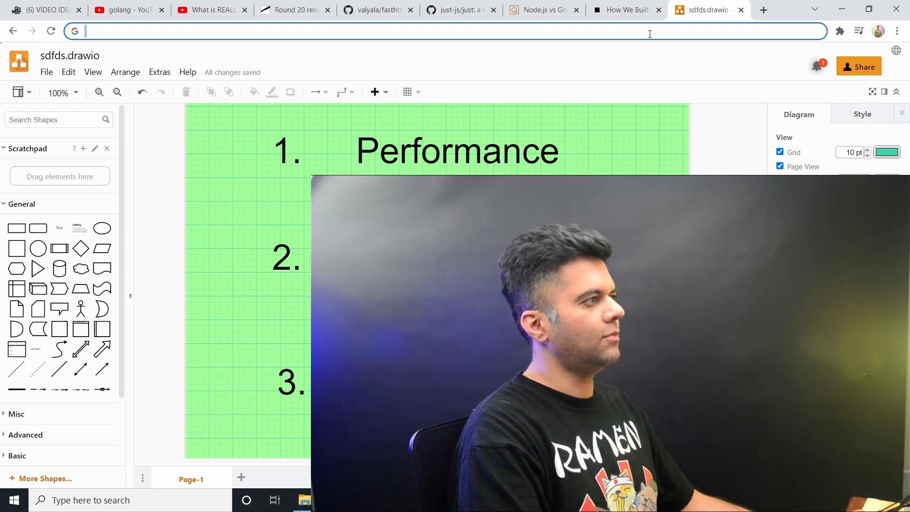
- Switch to the Uber Engineering article on building a query service in Go
click(624, 9)
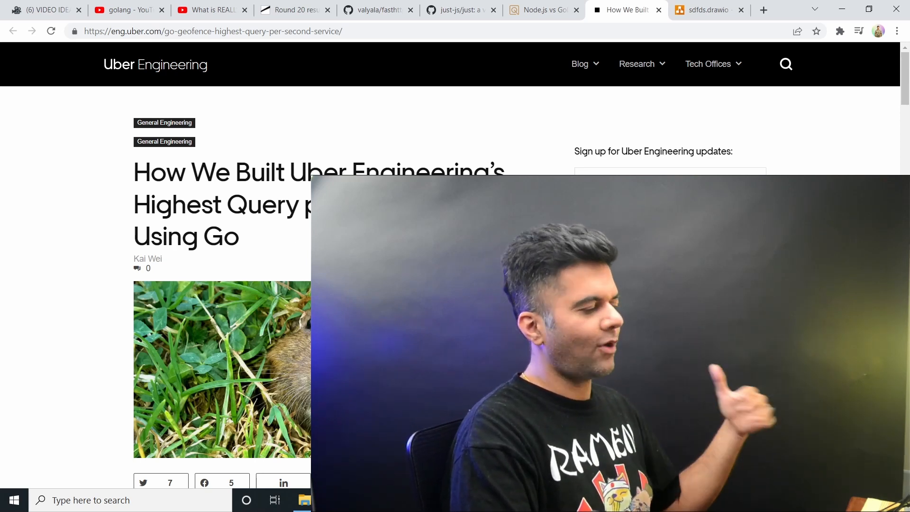
- Read the geofence lookup and architecture sections, then return to the sdfds.drawio diagram
scroll(down, 3)
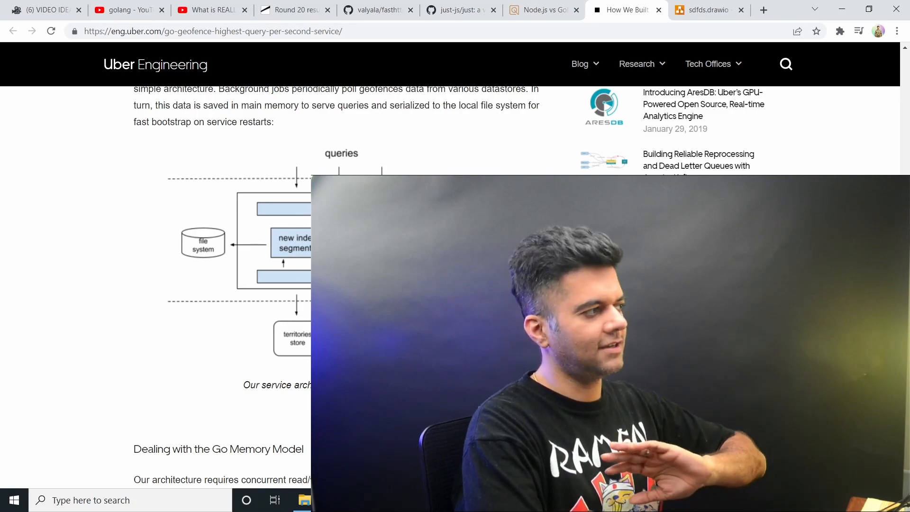
scroll(down, 3)
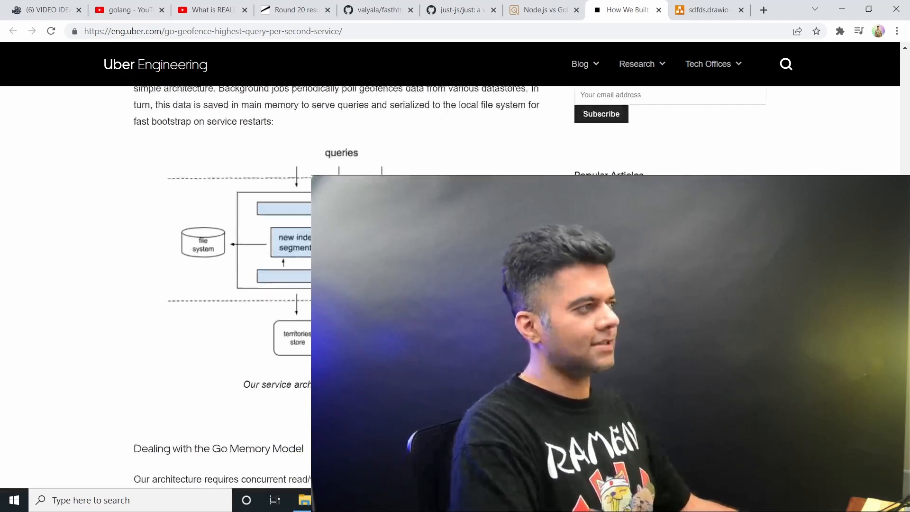
scroll(up, 3)
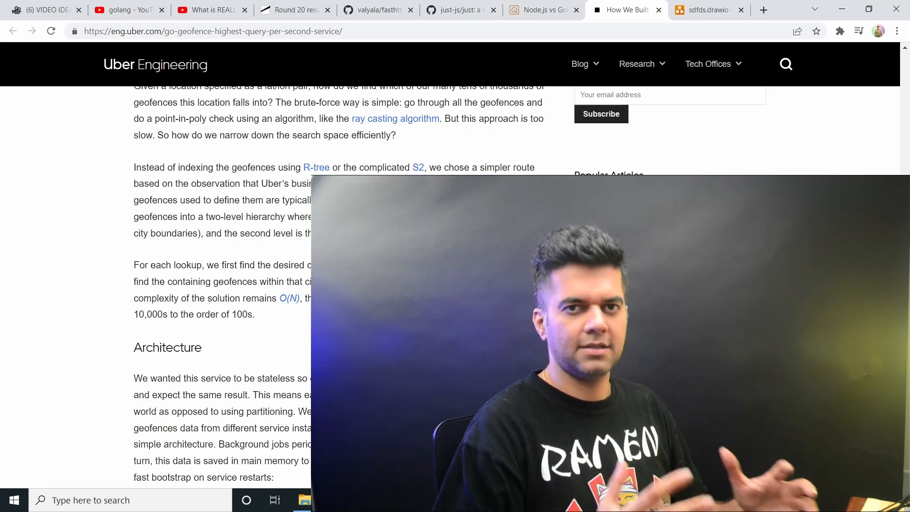
click(704, 9)
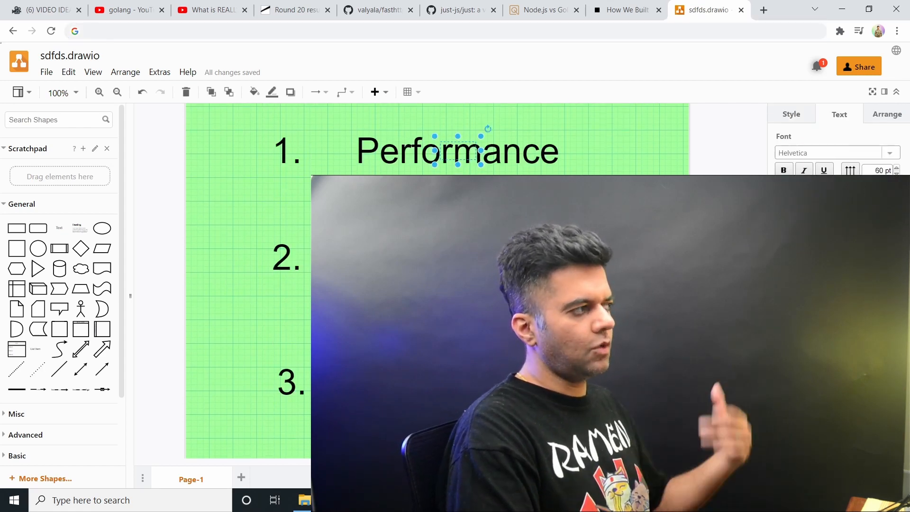
- Scroll the canvas down to item 5, Salaries, in the comparison list
scroll(down, 3)
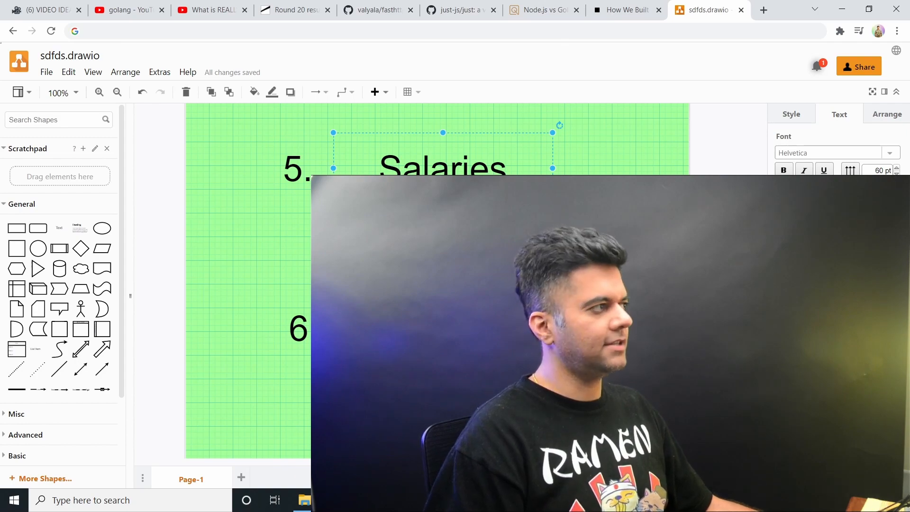
- Review the Qvault Golang vs Node.js salary section, then return to the diagram at item 6
click(541, 10)
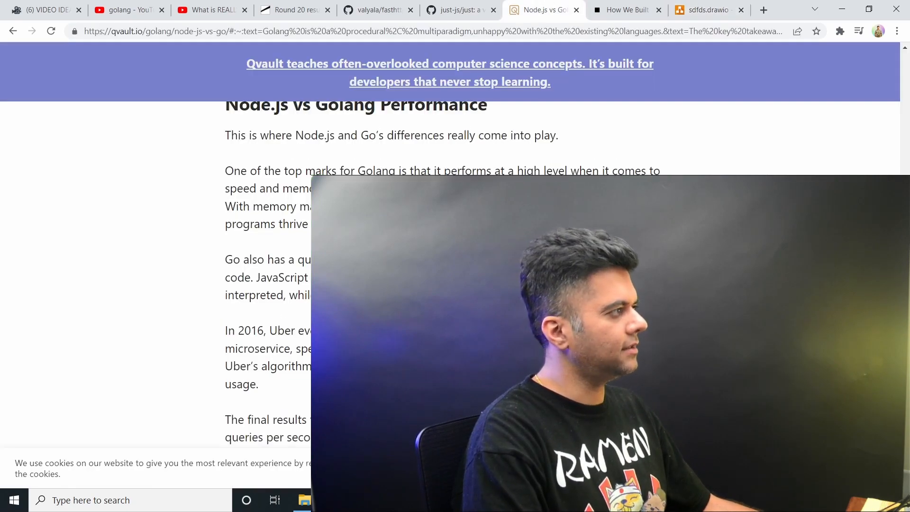
scroll(down, 3)
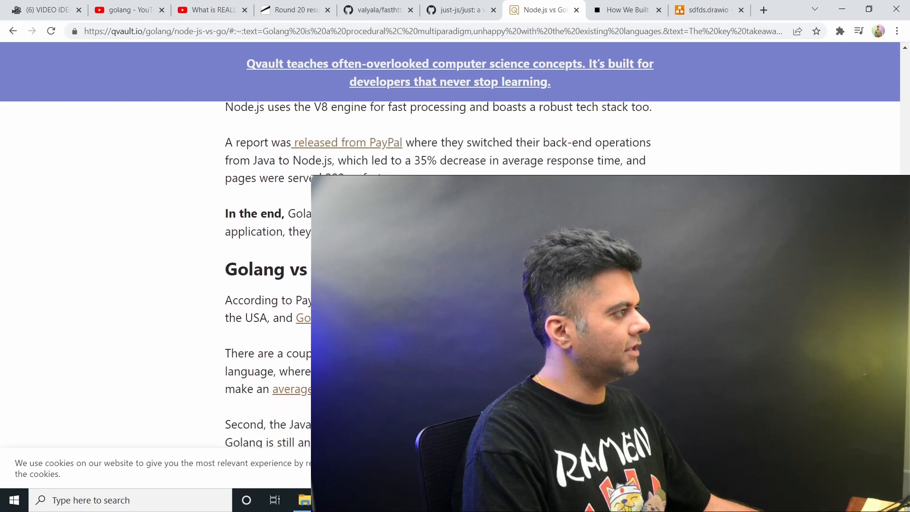
scroll(down, 3)
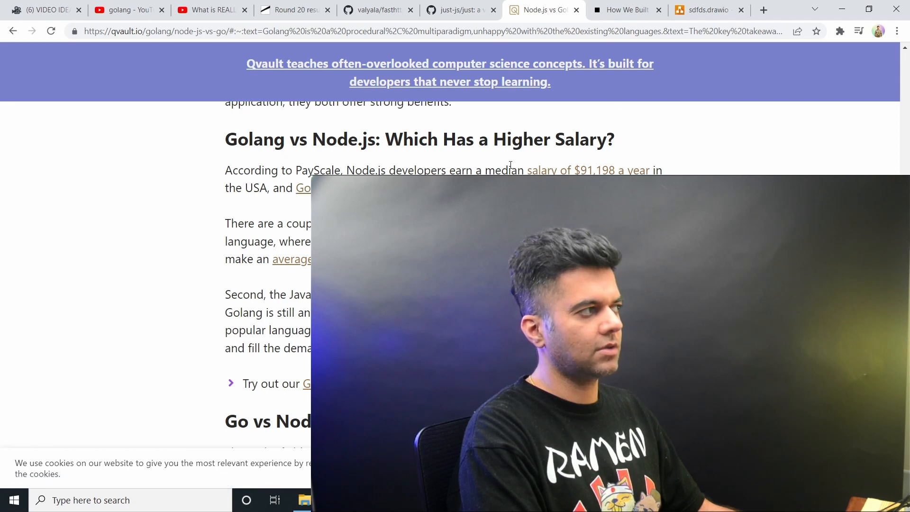
click(706, 9)
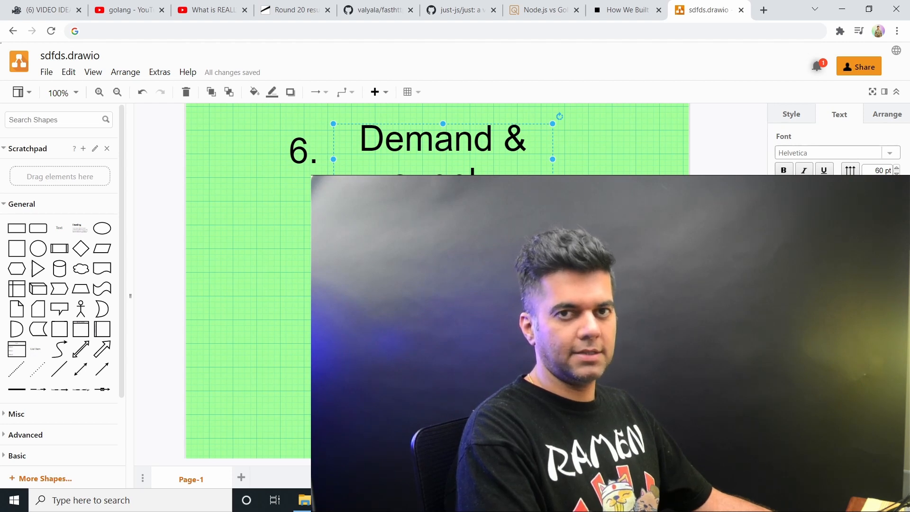
scroll(down, 3)
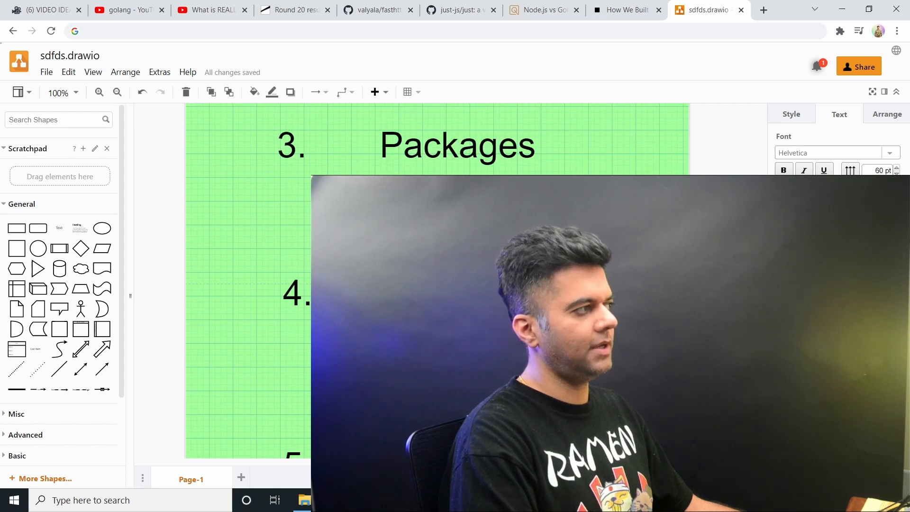
click(457, 145)
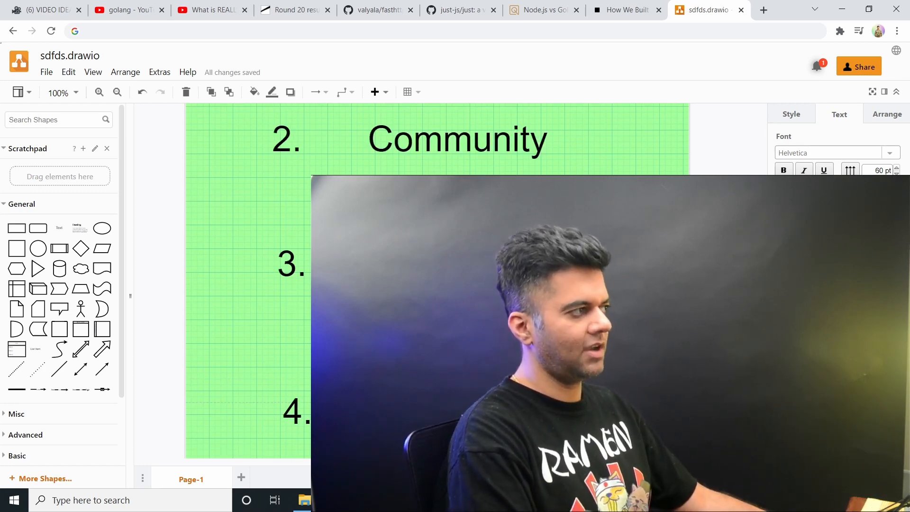
scroll(down, 3)
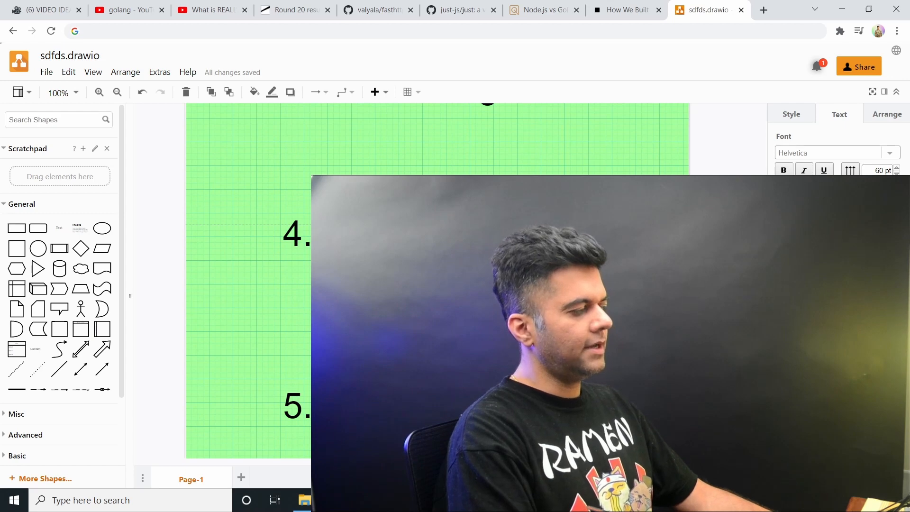